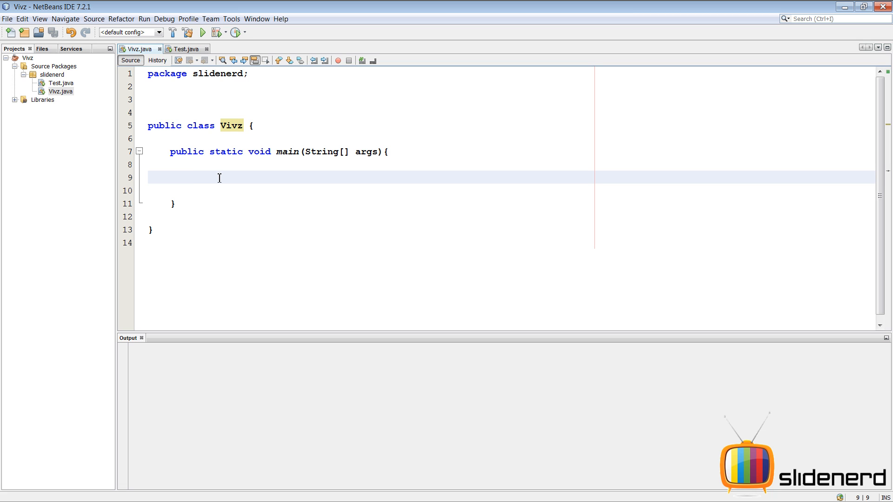
Declare String s1 = " HEllo world " inside the main method.
{"action": "left_click", "coordinate": [193, 177]}
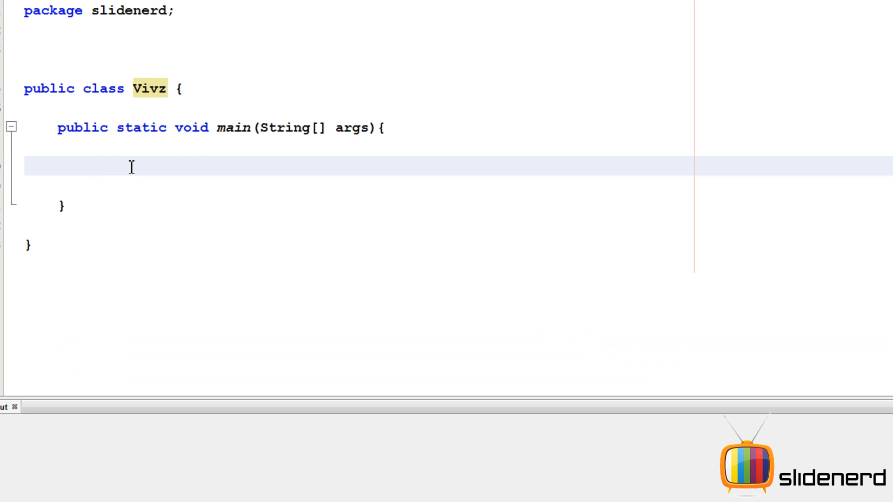
{"action": "left_click", "coordinate": [91, 167]}
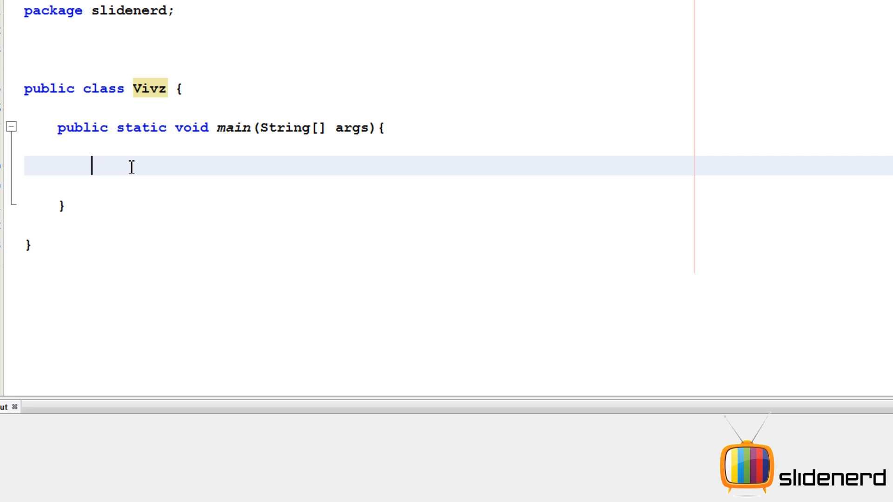
{"action": "type", "text": "String s1"}
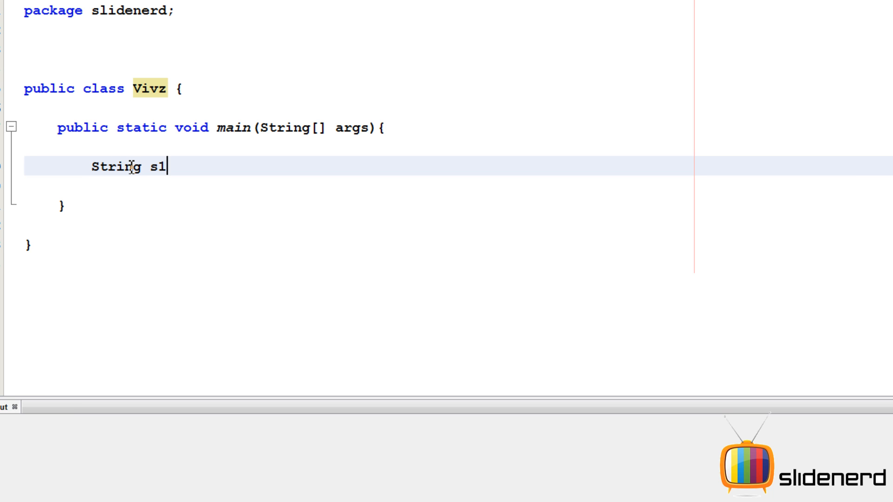
{"action": "type", "text": "=\"\";"}
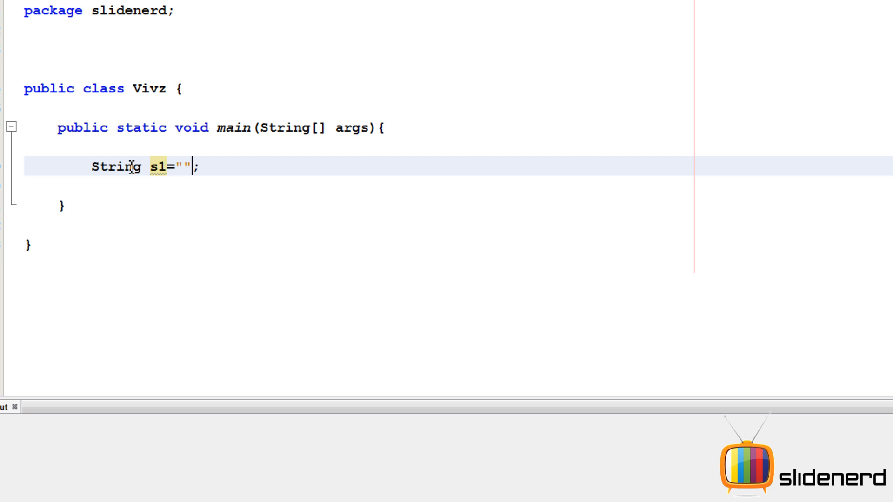
{"action": "type", "text": "HEllo wo"}
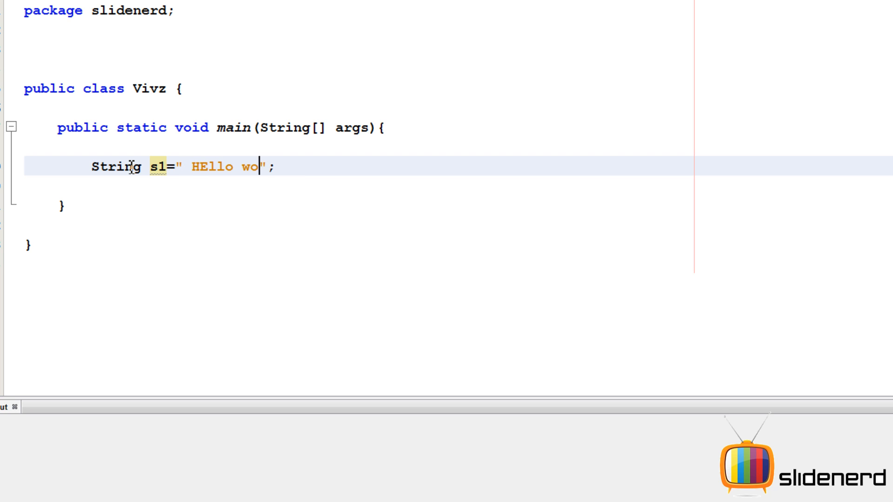
{"action": "type", "text": "rld"}
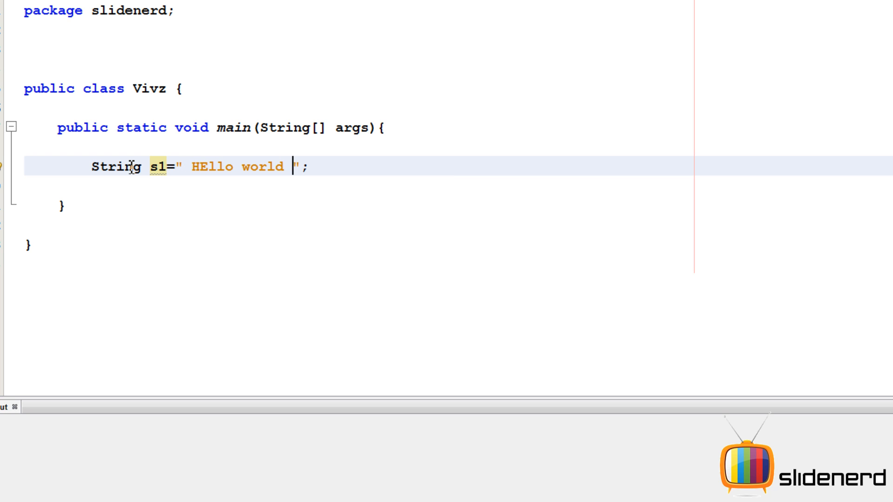
{"action": "left_click", "coordinate": [194, 167]}
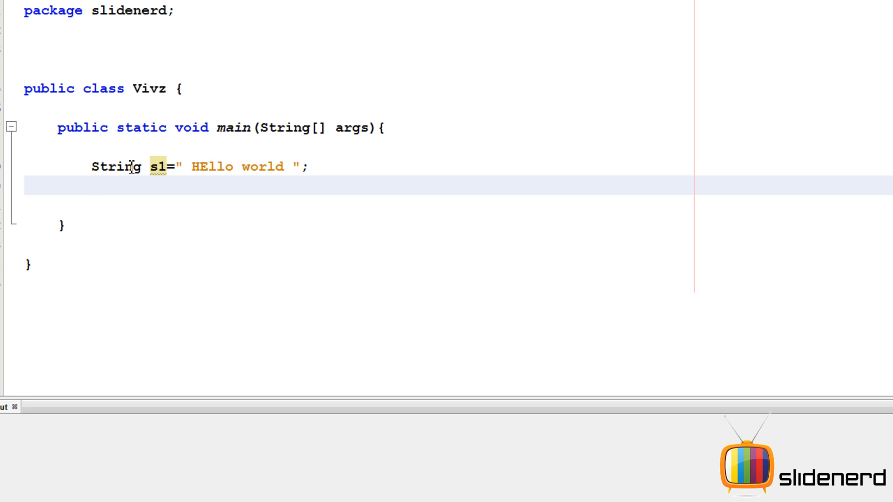
Add the line String s2 = s1.trim(); below the s1 declaration.
{"action": "type", "text": "s1."}
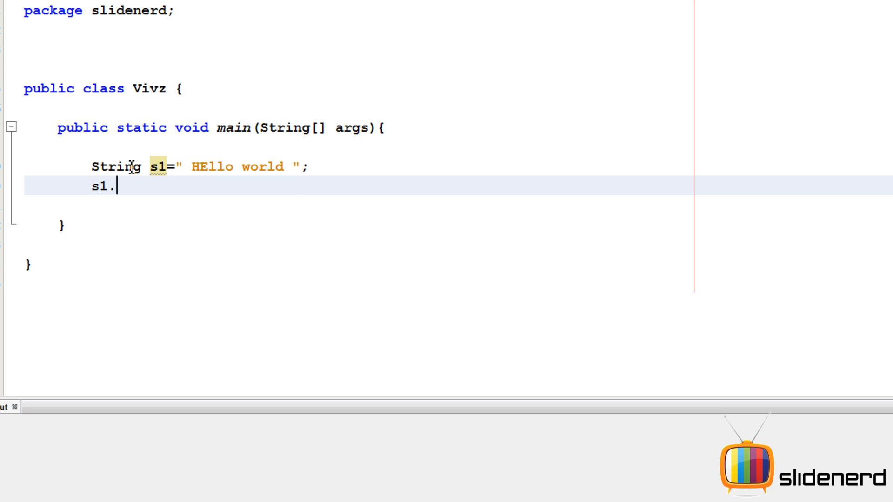
{"action": "type", "text": "trim();"}
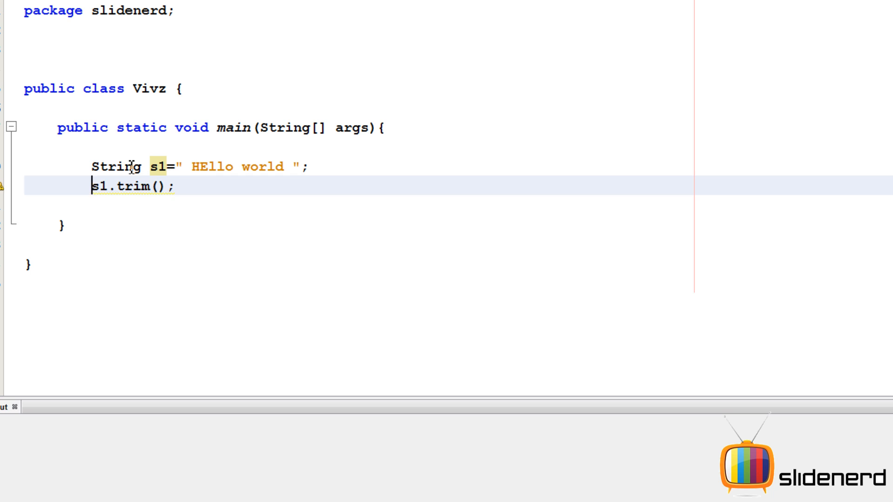
{"action": "type", "text": "String s2"}
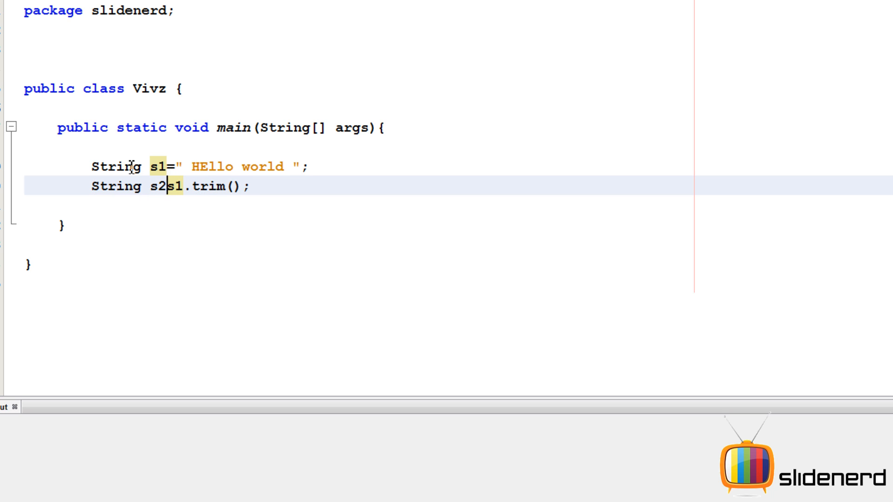
{"action": "type", "text": "="}
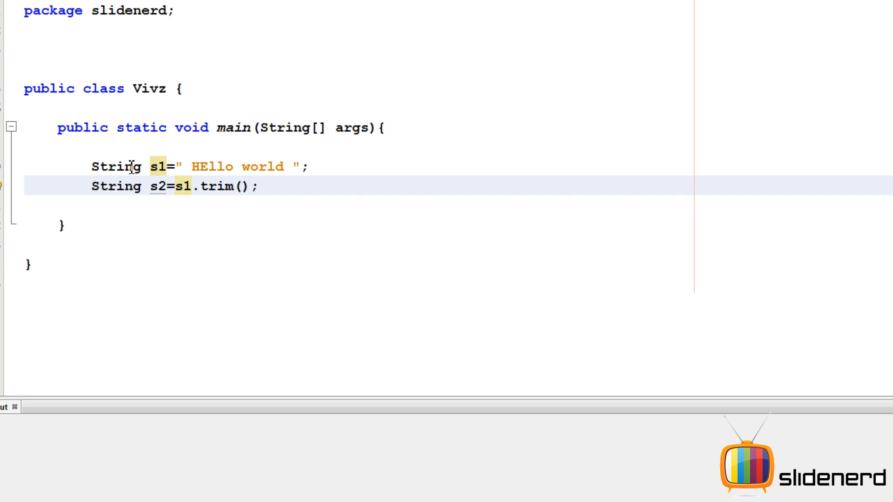
{"action": "key", "text": "Return"}
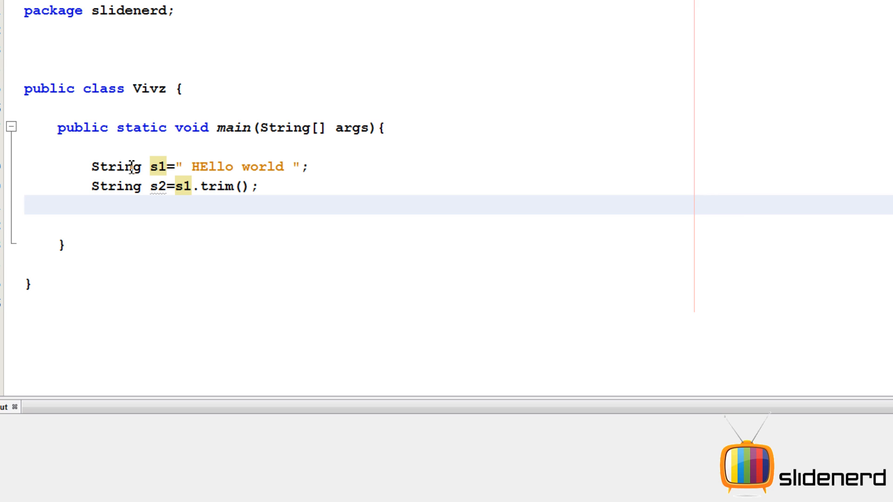
Add println statements for s1 and s2, then run the file with Shift+F6.
{"action": "type", "text": "System.out.println(s2);"}
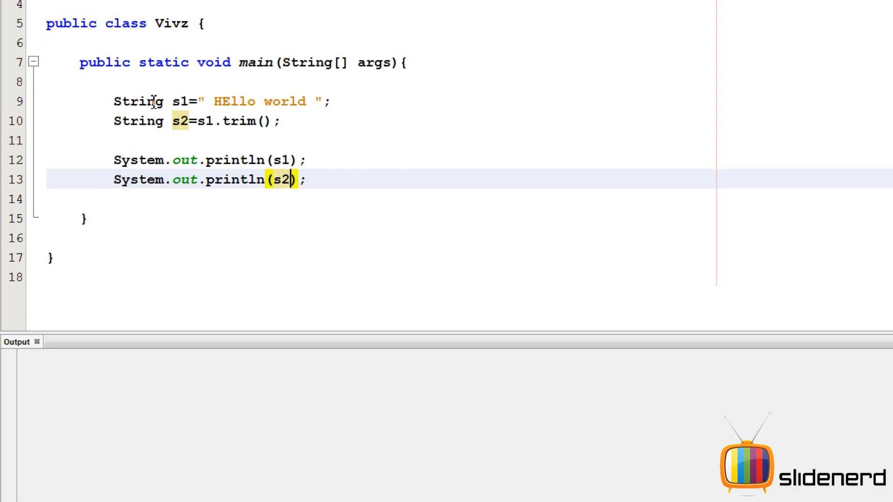
{"action": "key", "text": "F6"}
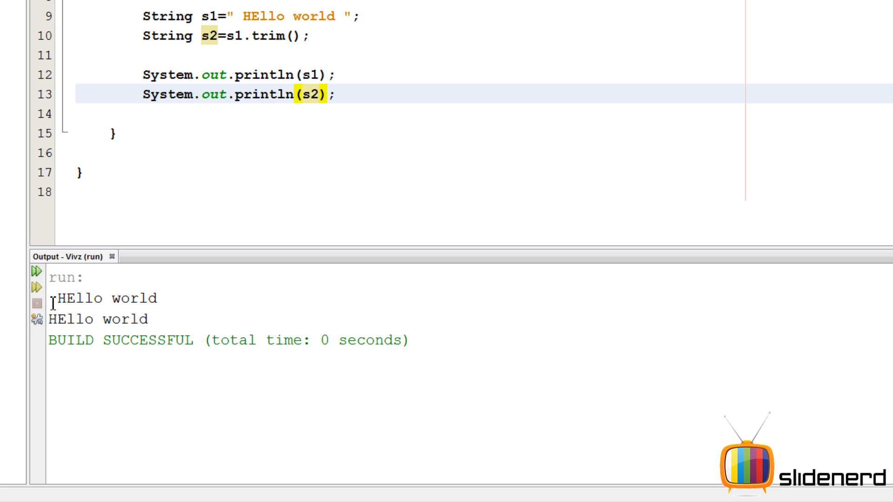